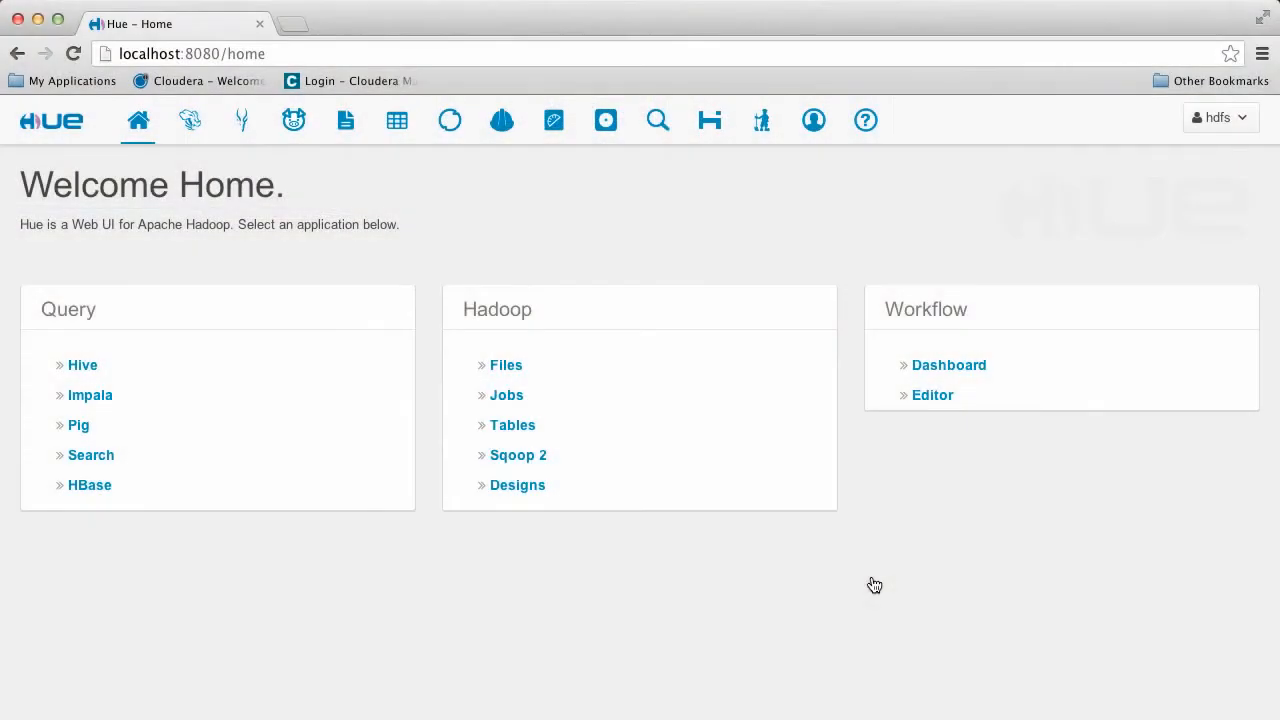
pyautogui.moveTo(877, 602)
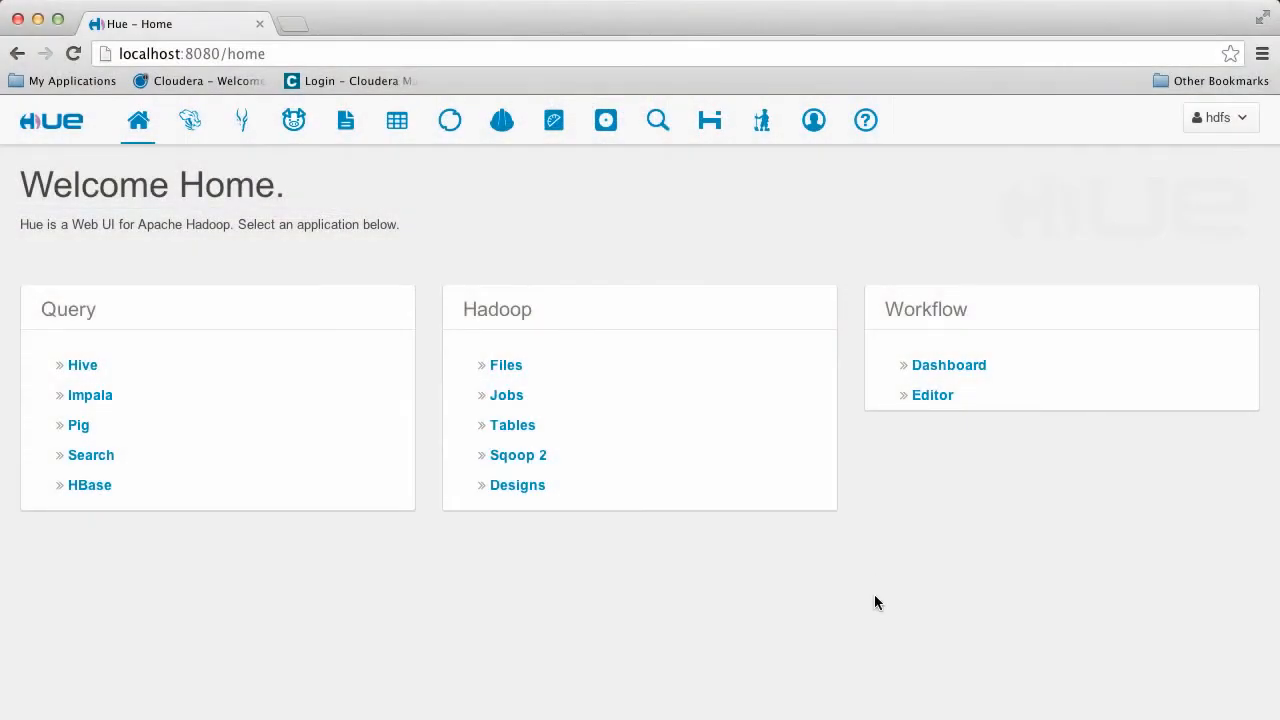
pyautogui.moveTo(387, 159)
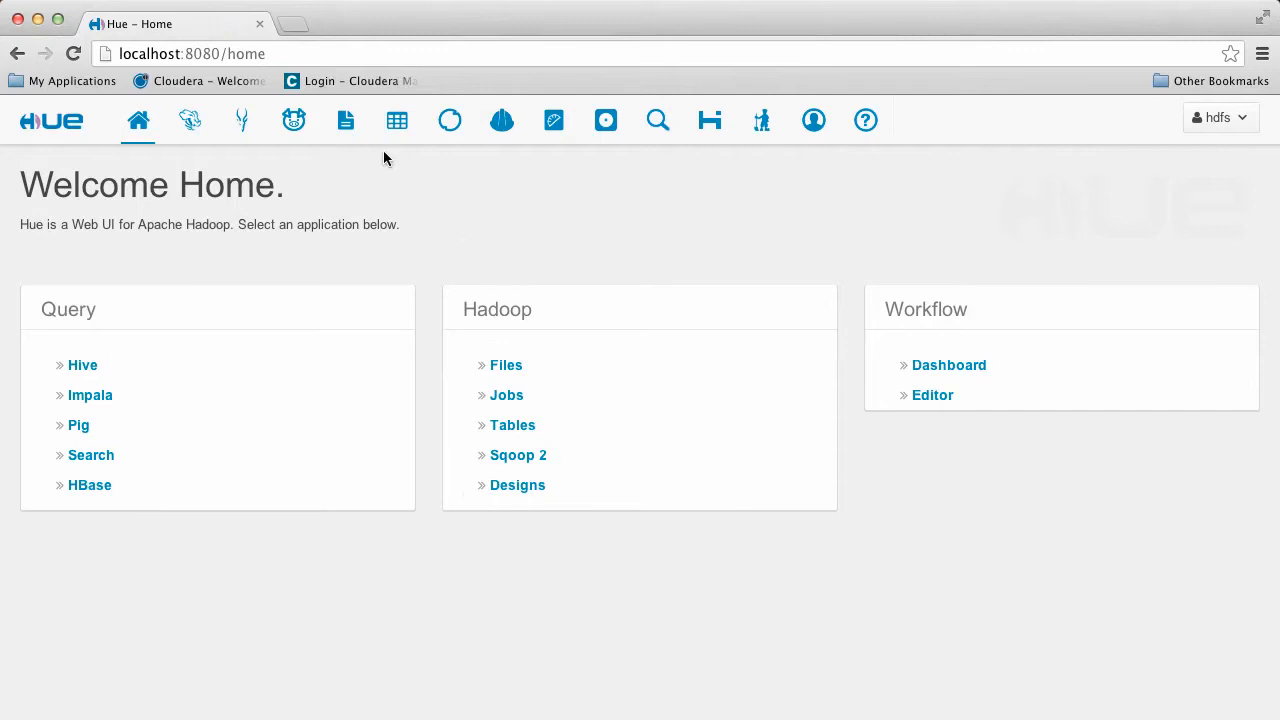
# Open the Sqoop jobs application from Hue's top navigation bar.
pyautogui.click(449, 120)
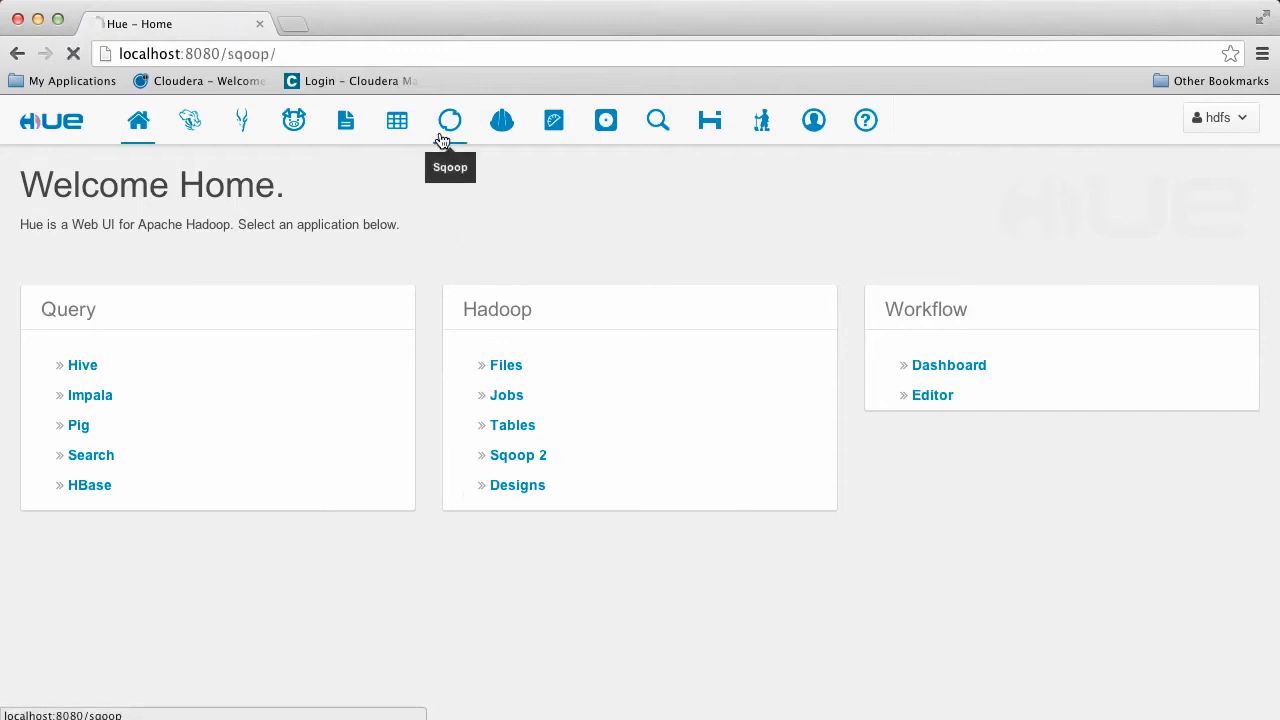
# Start a new Sqoop job and choose to add a new database connection.
pyautogui.click(449, 120)
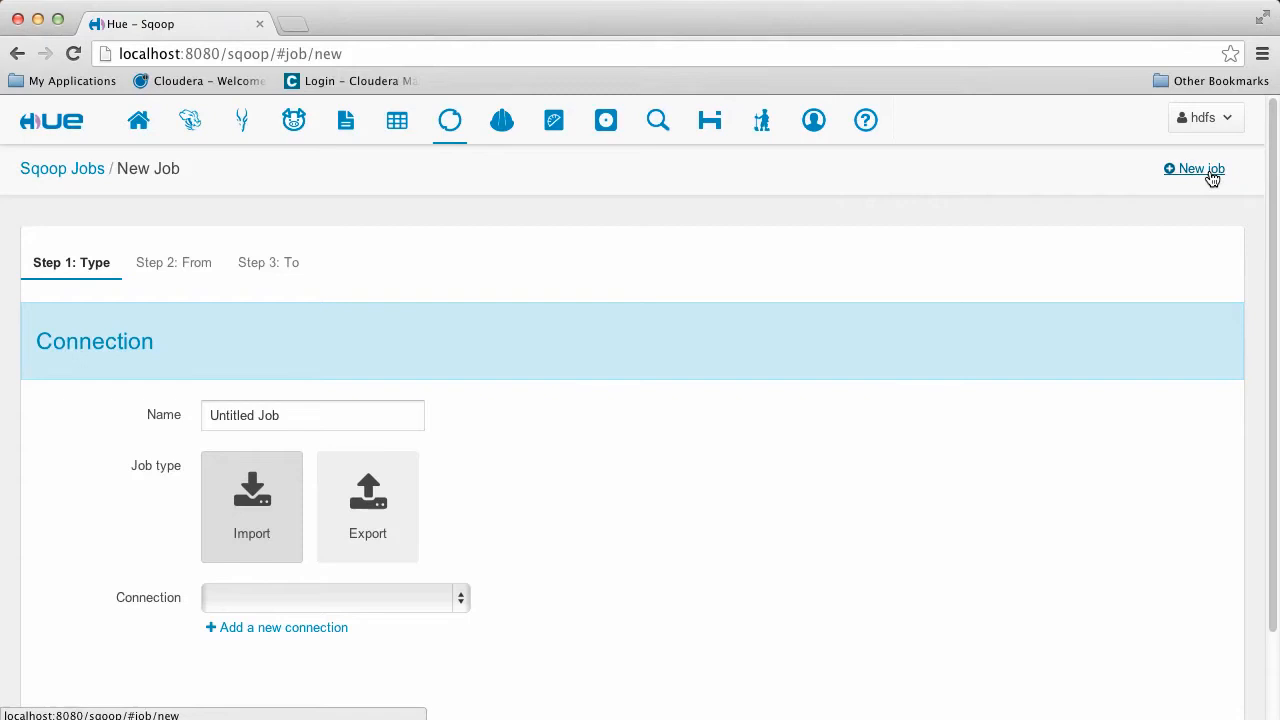
pyautogui.click(330, 597)
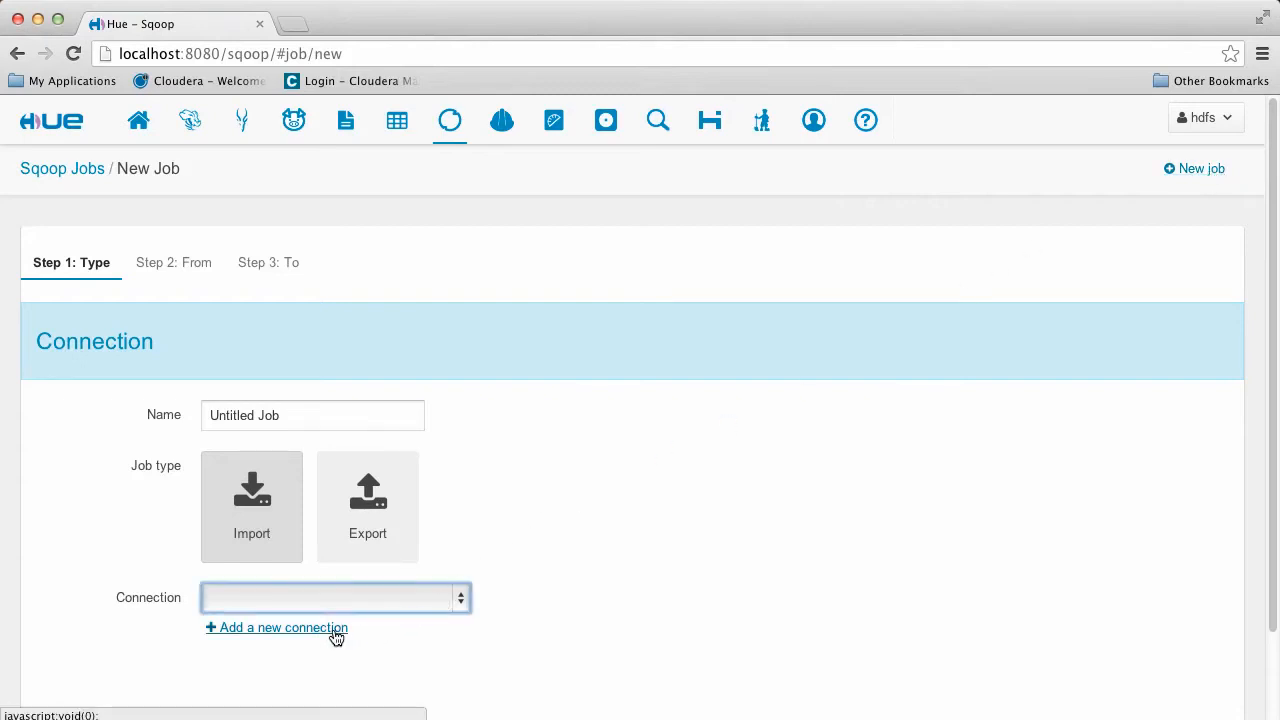
pyautogui.click(282, 627)
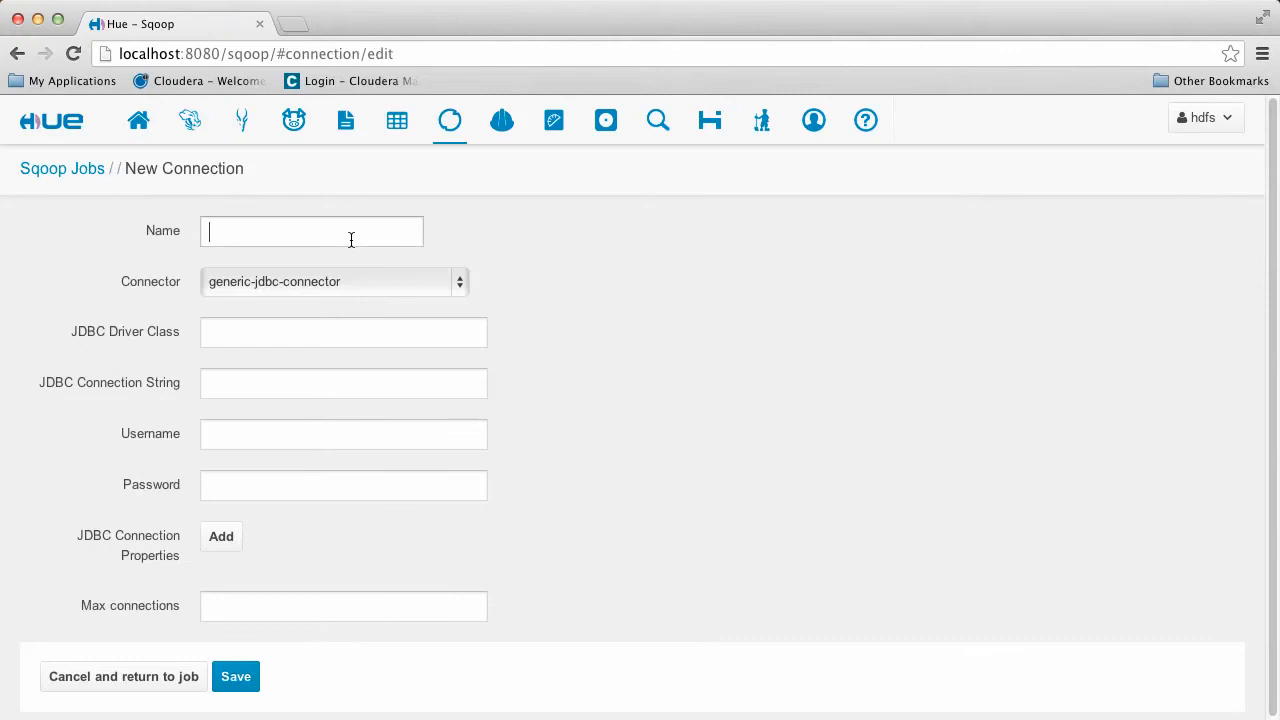
# Save connection mysql-connection-demo with driver com.mysql.jdbc.Driver and jdbc:mysql://hue-demo/demo, user demo.
pyautogui.write('mysql-connection-demo')
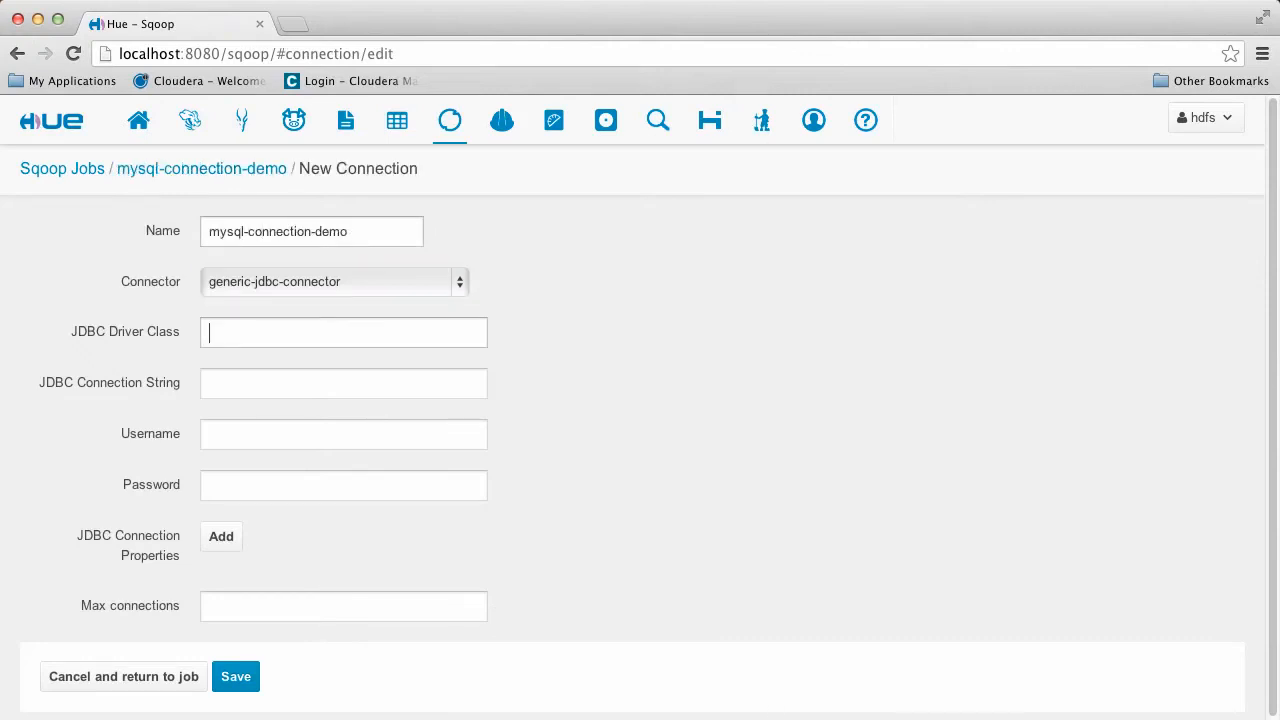
pyautogui.write('com.mysql.jdbc.Driver')
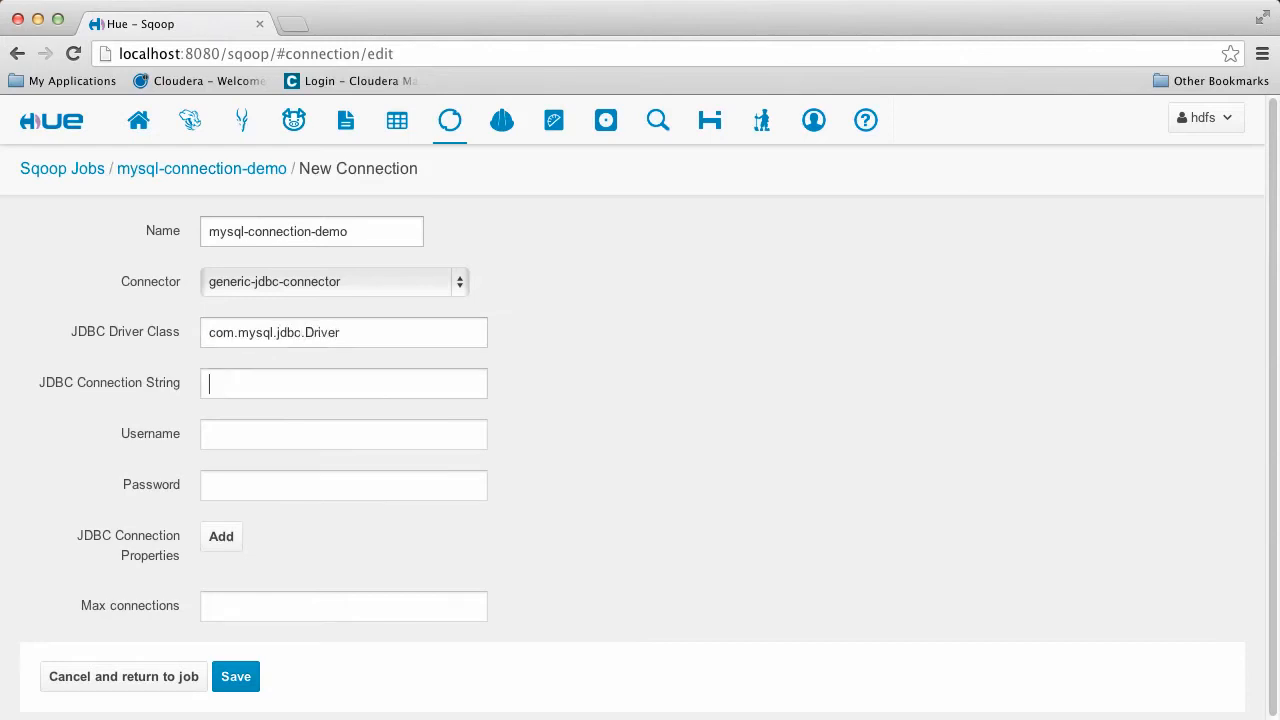
pyautogui.write('jdbc:mysql://hue-demo/demo')
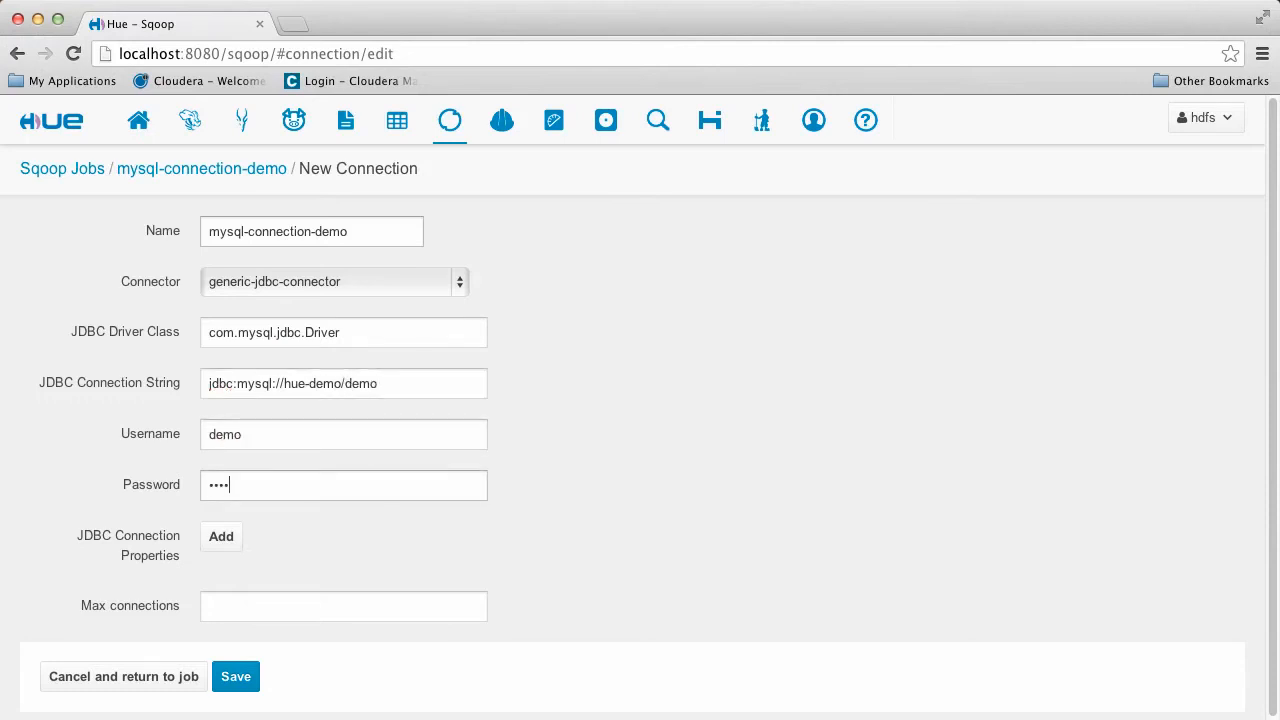
pyautogui.click(236, 676)
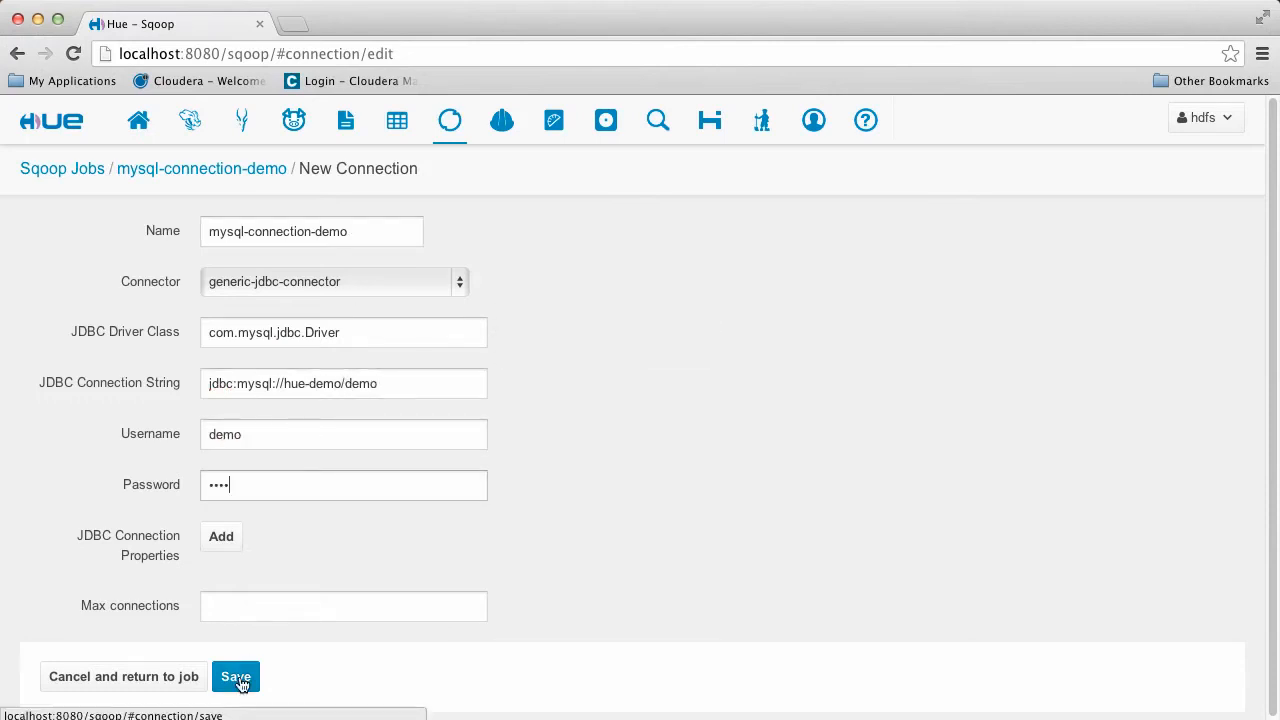
pyautogui.click(236, 677)
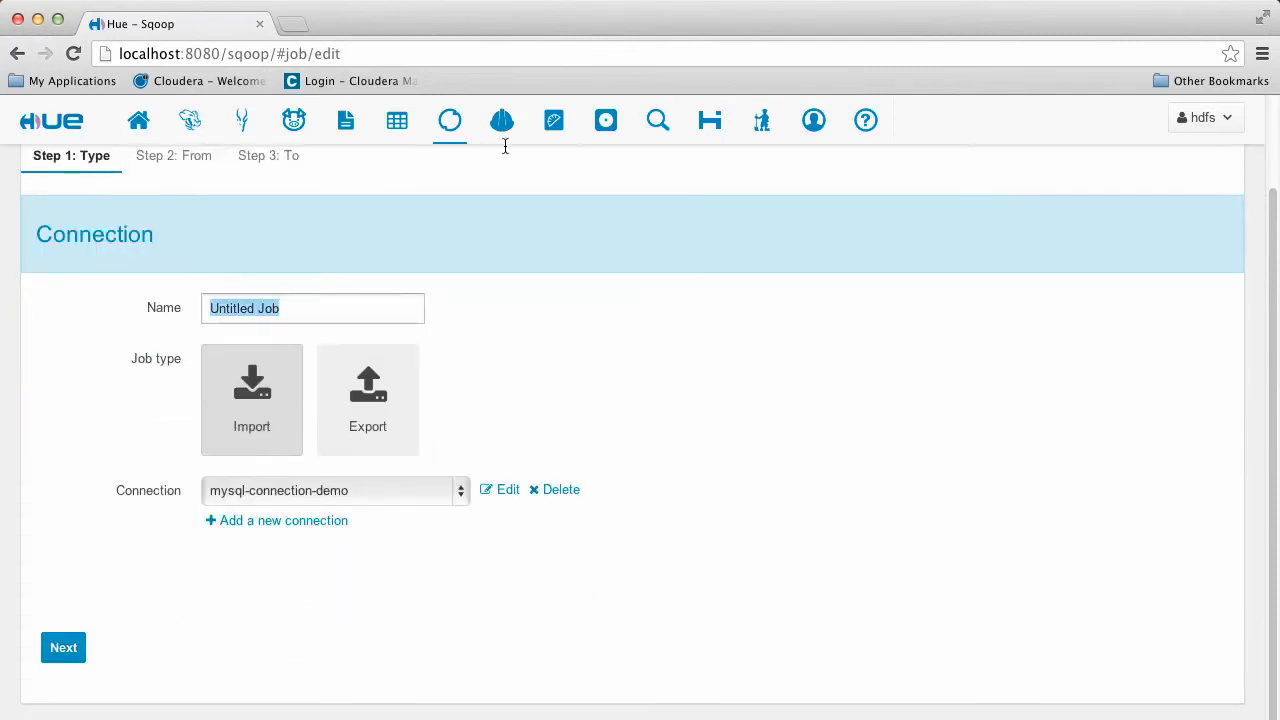
# Name the job mysql-import-job-demo, set source table 'demo', and advance to destination.
pyautogui.write('mysql-import-job-demo')
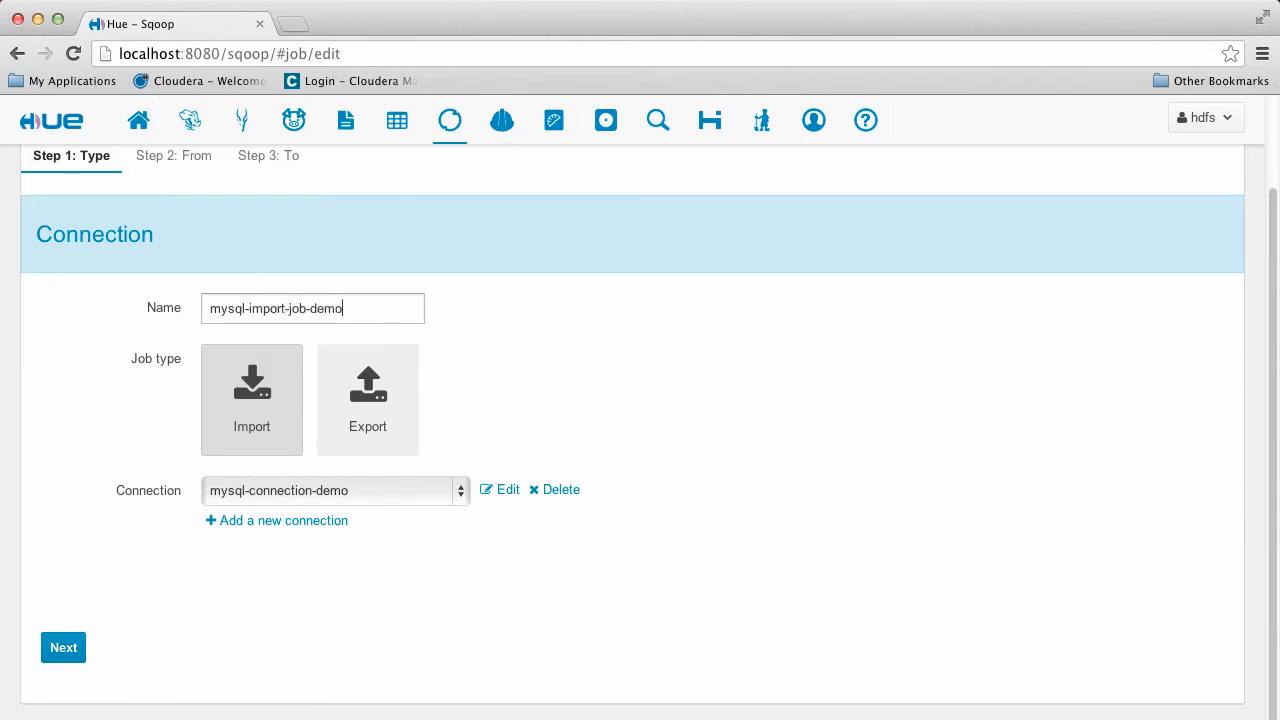
pyautogui.click(63, 647)
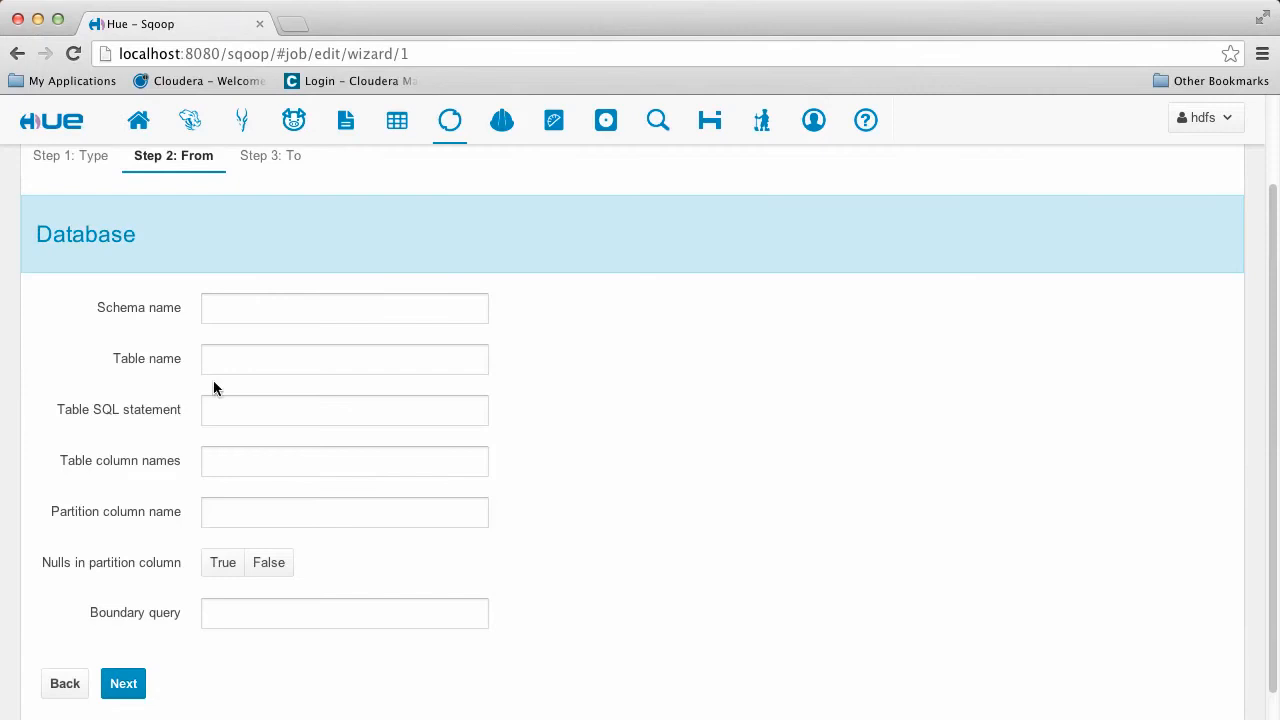
pyautogui.write('demo')
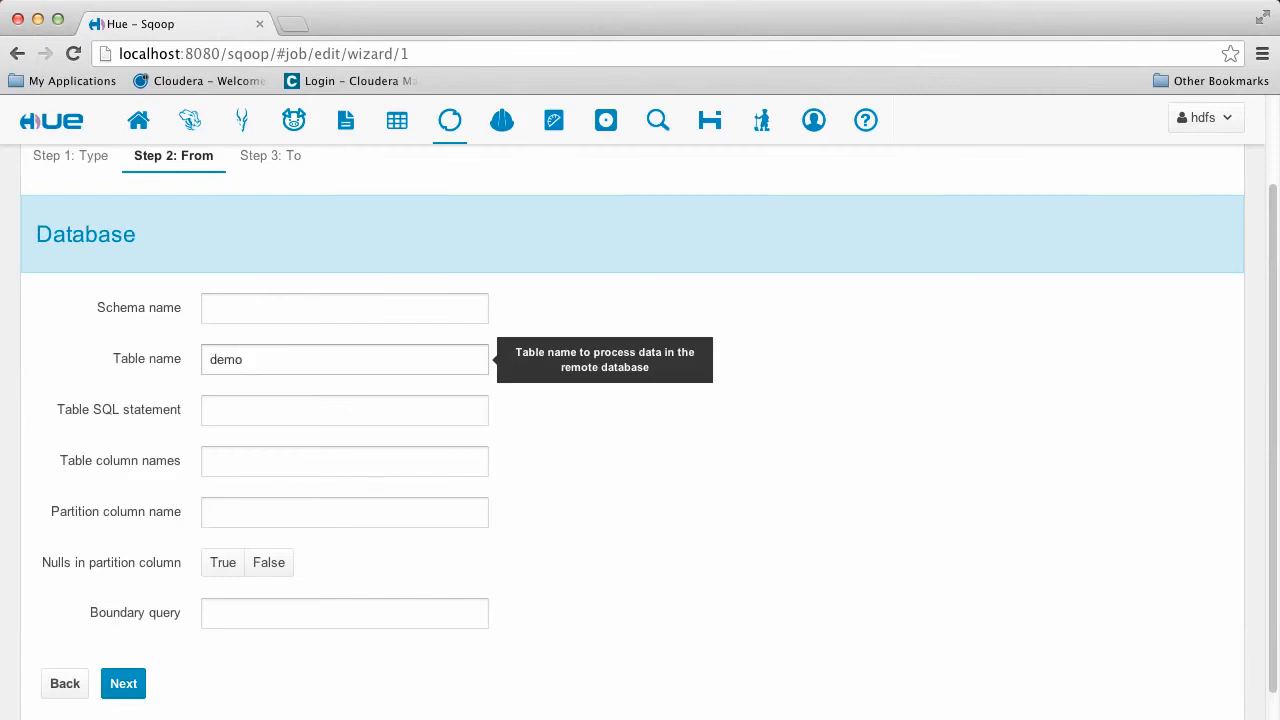
pyautogui.moveTo(123, 683)
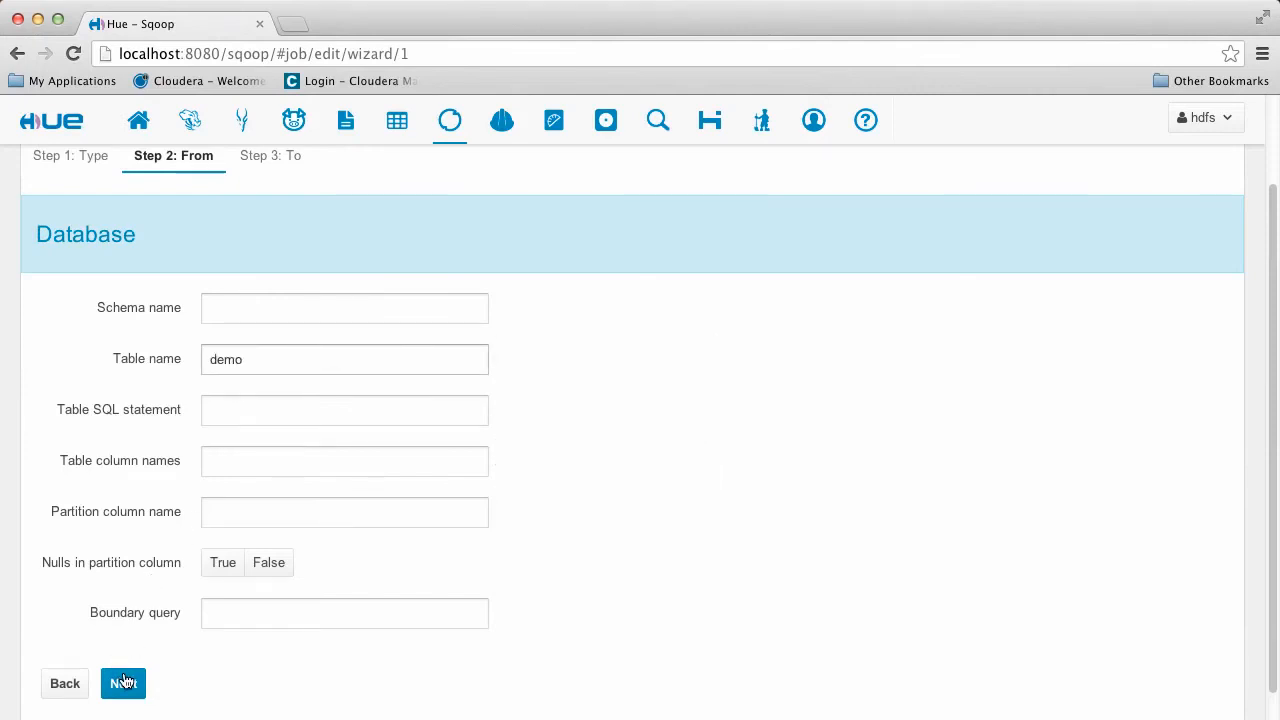
pyautogui.click(123, 683)
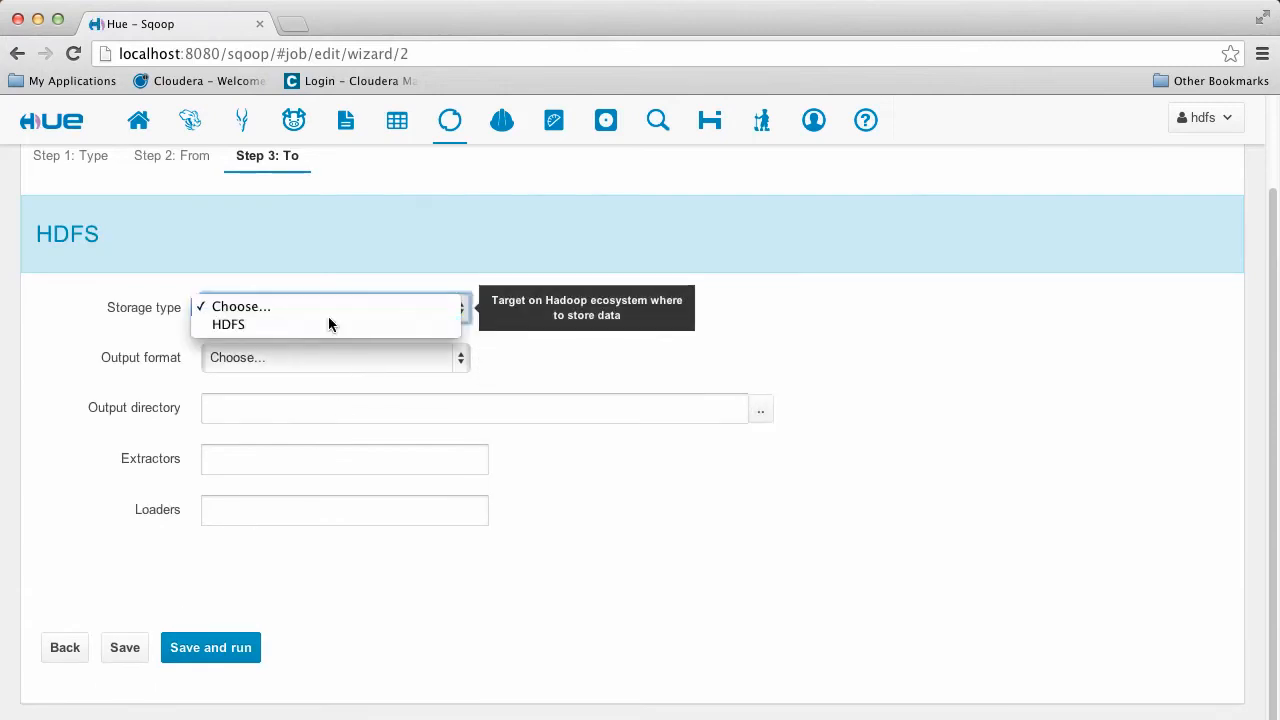
# Set HDFS output to /tmp/mysql-import-job-demo, then save and run the job.
pyautogui.click(228, 324)
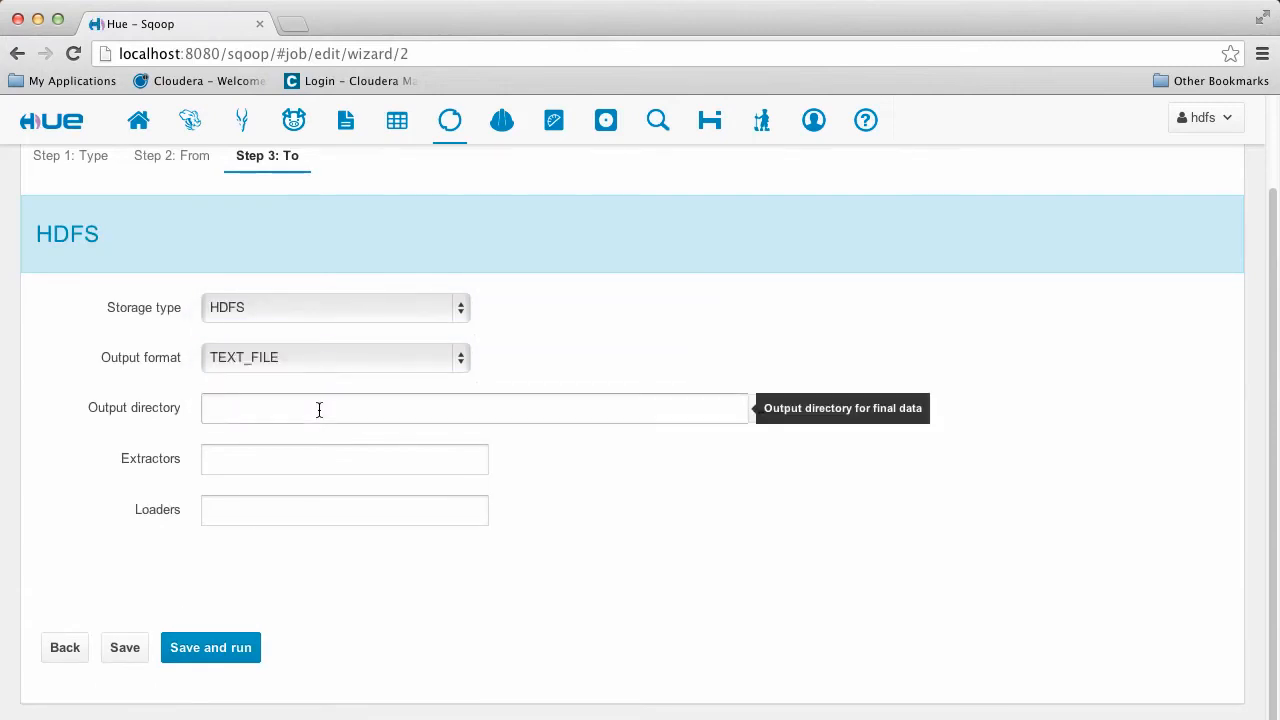
pyautogui.write('/tmp/')
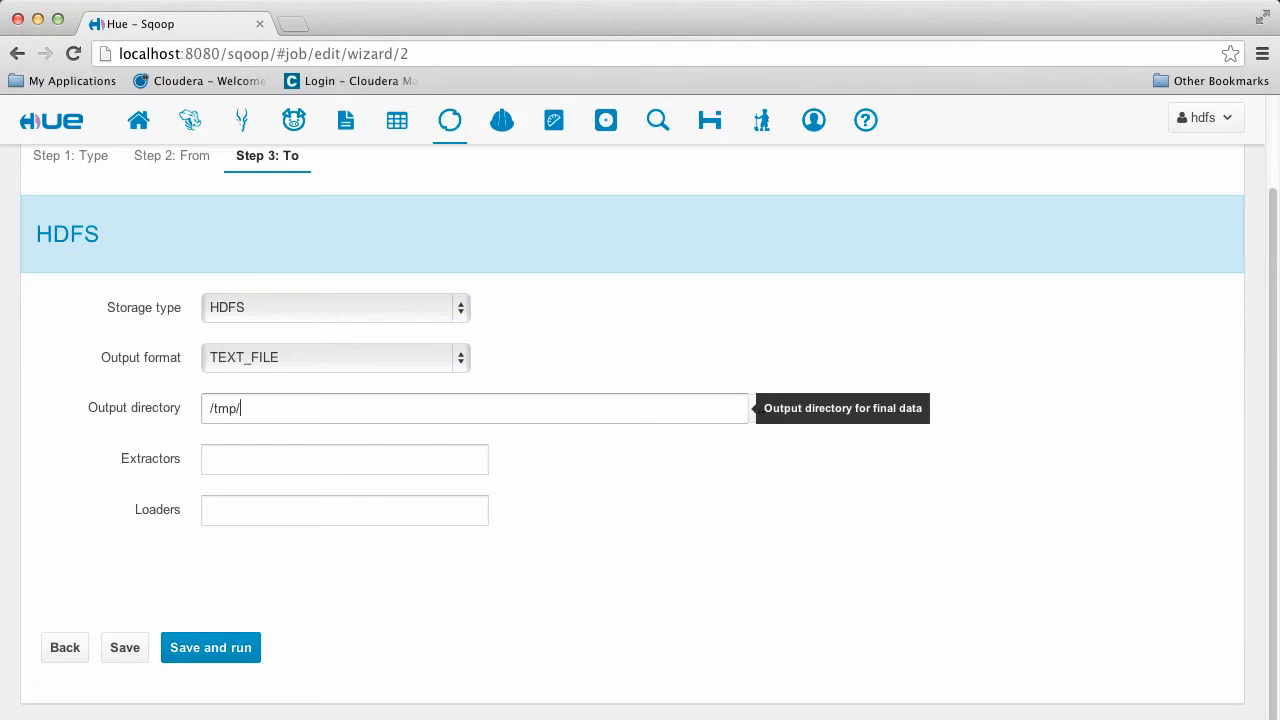
pyautogui.write('mysql-in')
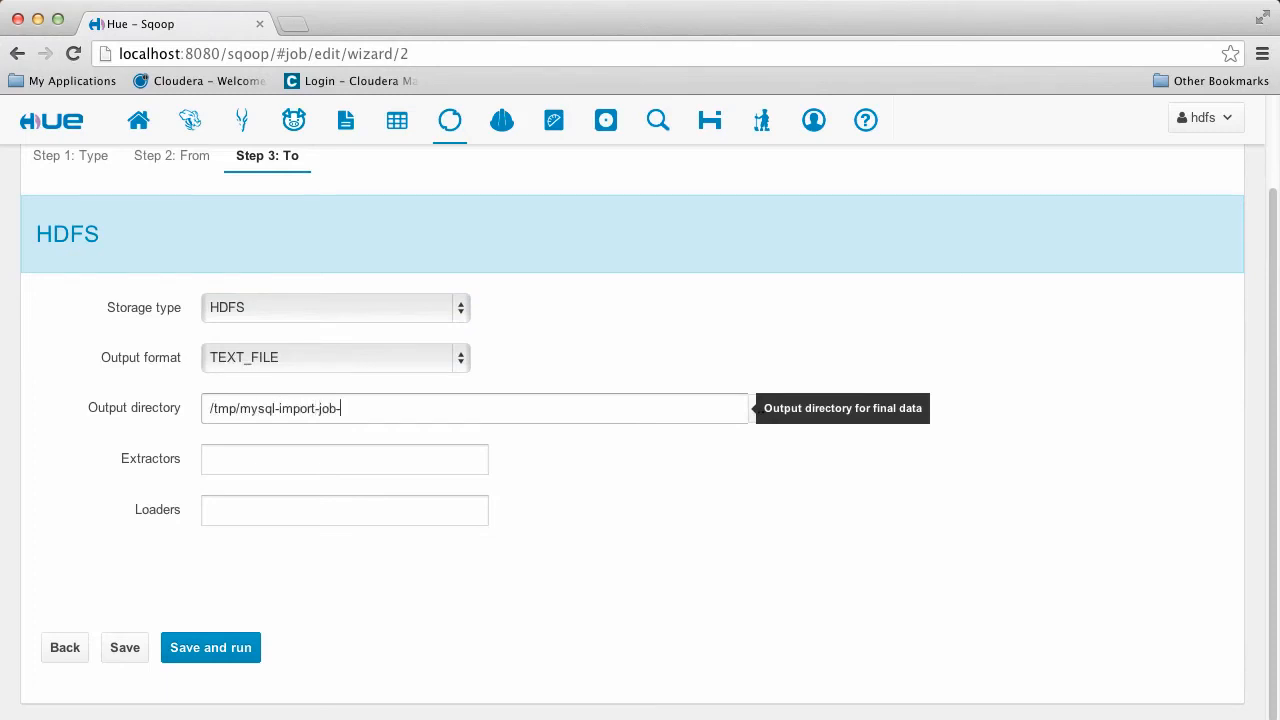
pyautogui.write('demo')
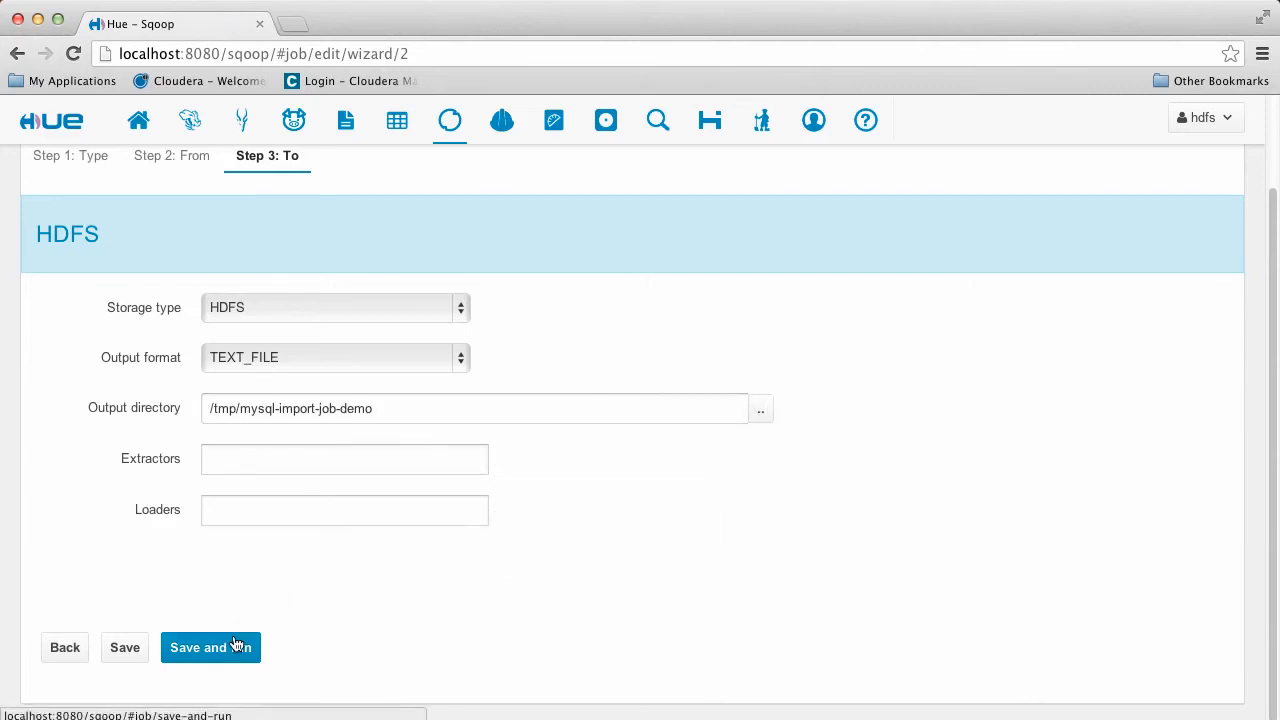
pyautogui.click(210, 647)
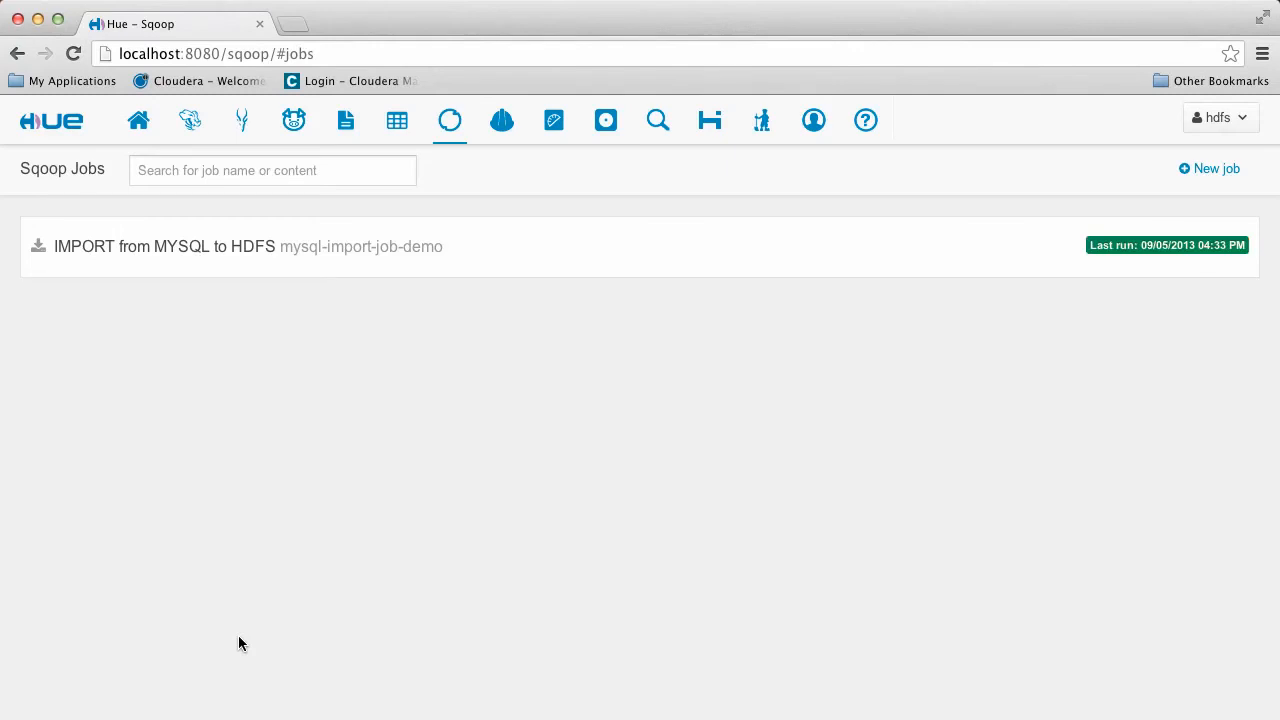
# Browse mysql-import-job-demo's output directory and view part-m-00000 with rows 1,'sqoop' and 2,'hue'.
pyautogui.click(164, 246)
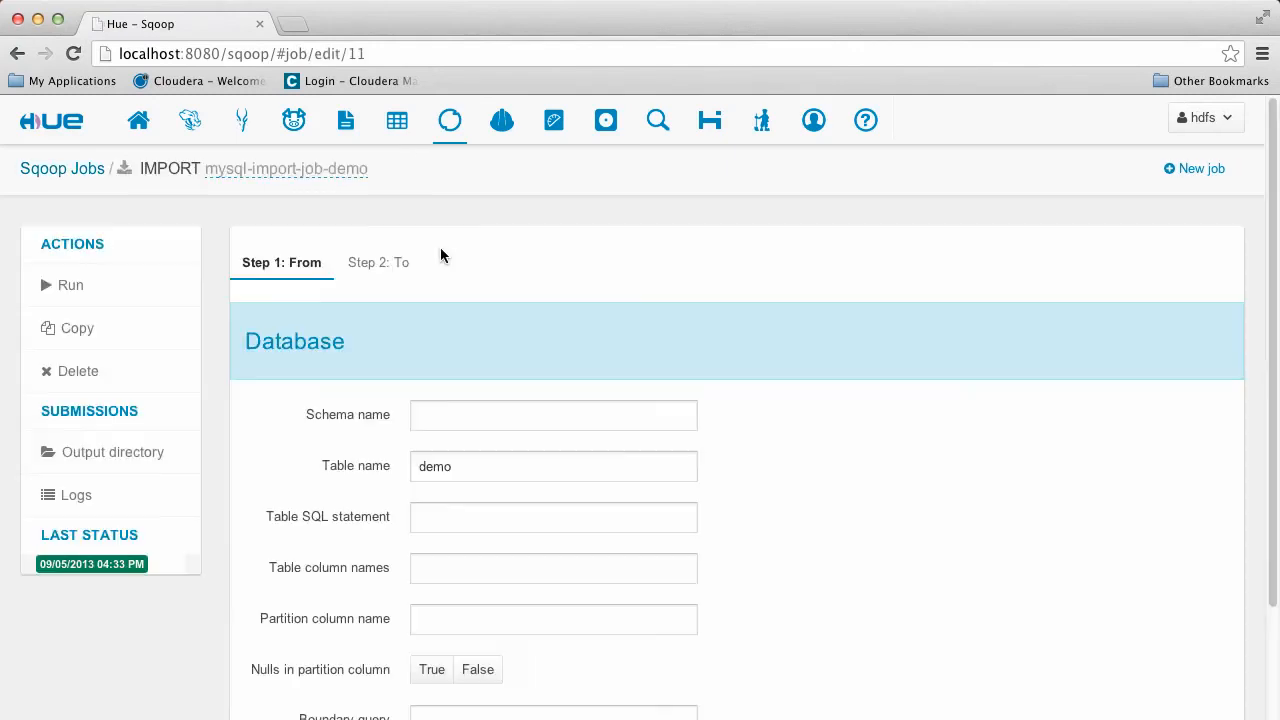
pyautogui.moveTo(114, 543)
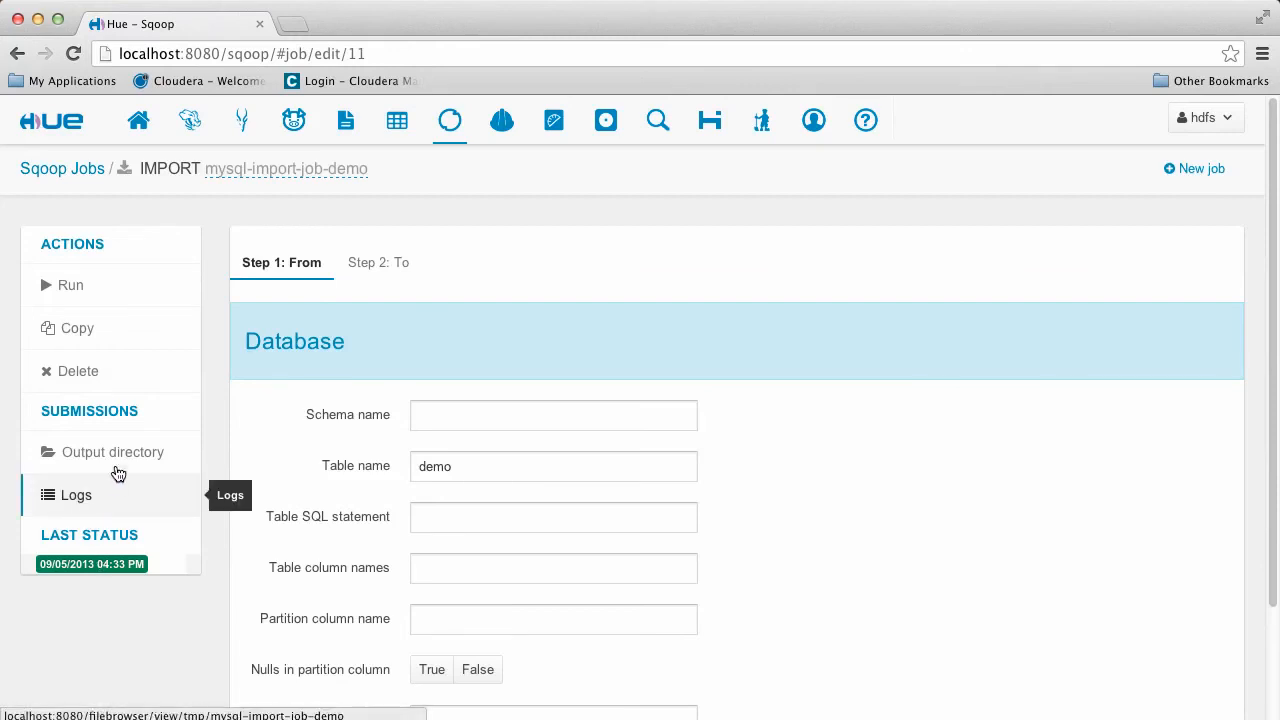
pyautogui.click(112, 452)
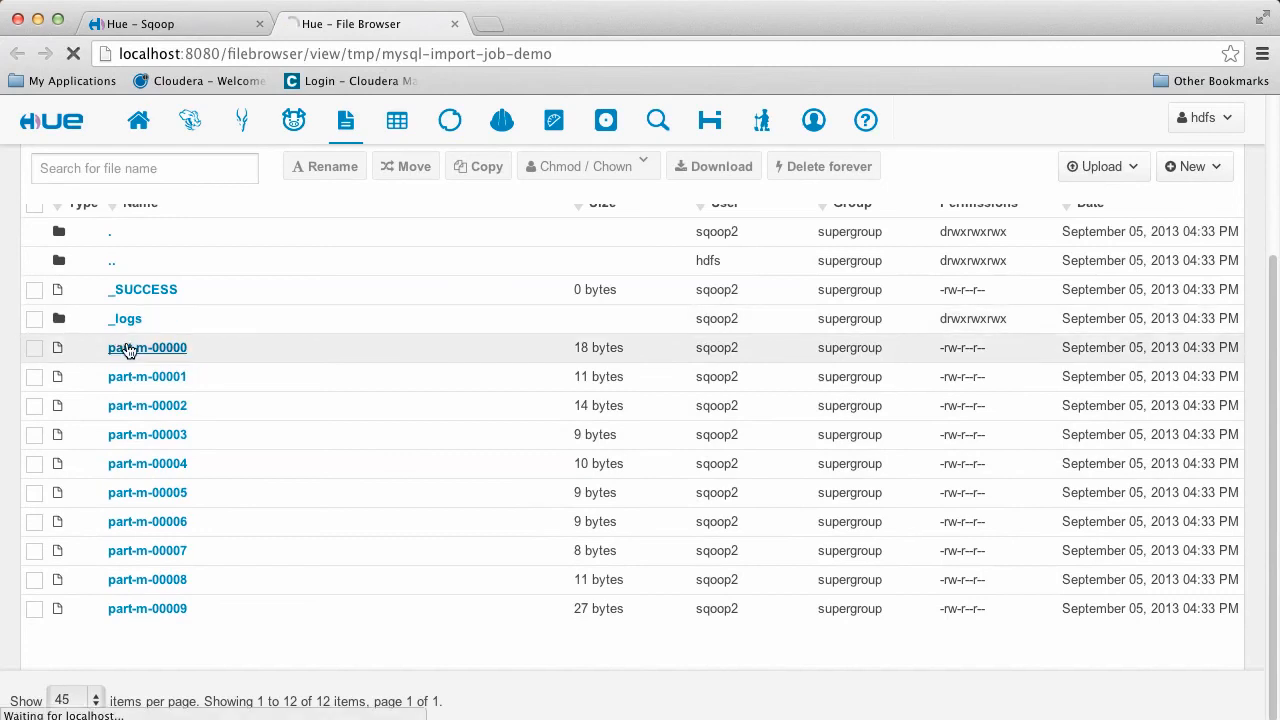
pyautogui.click(147, 347)
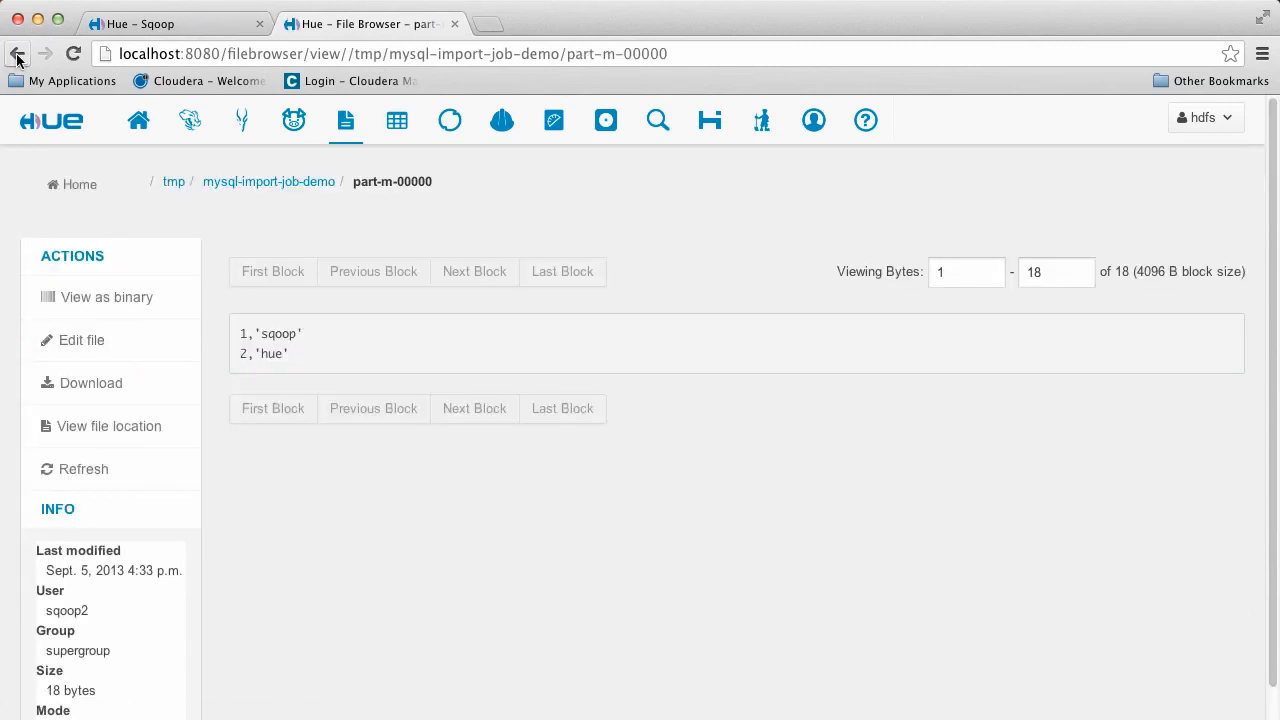